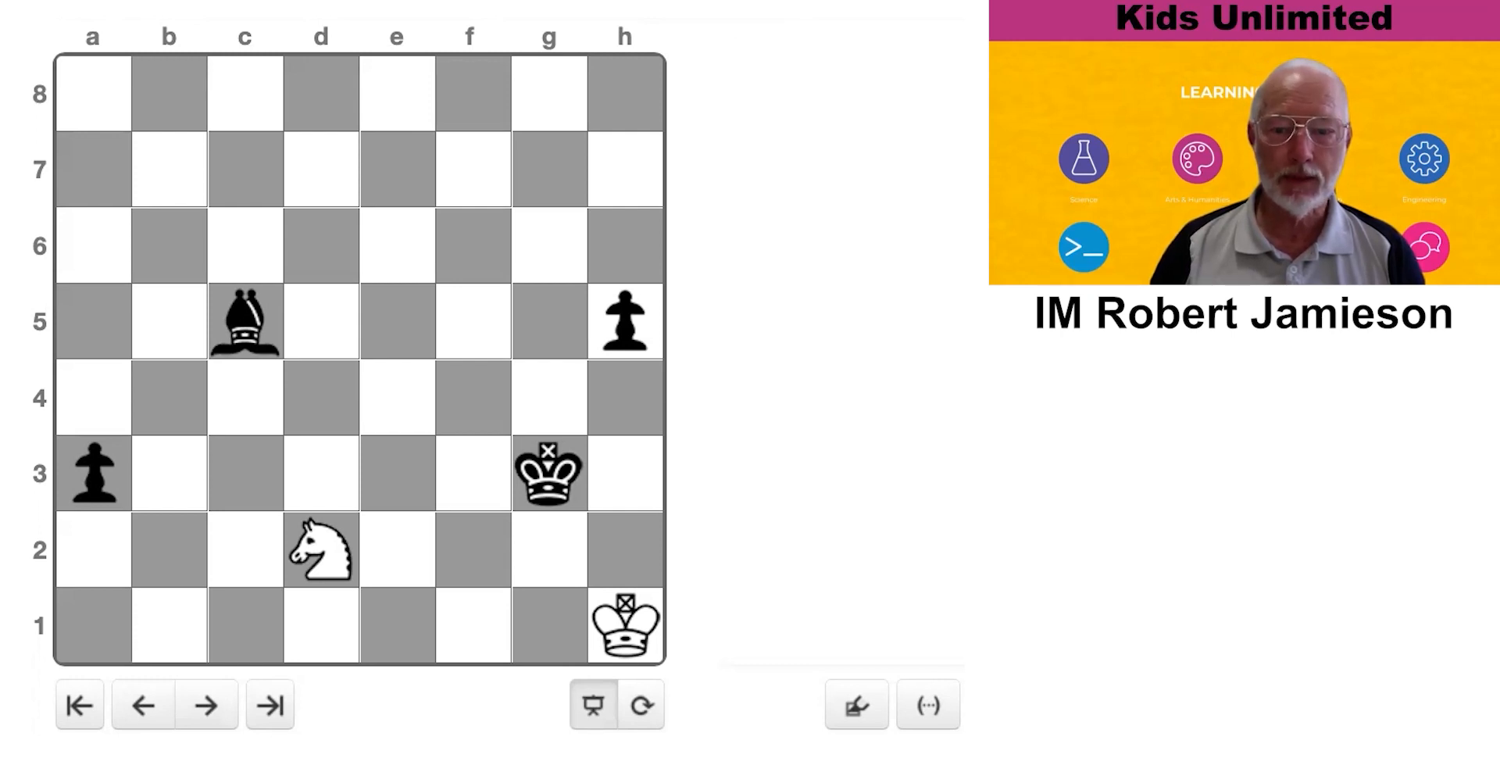
pyautogui.moveTo(926, 705)
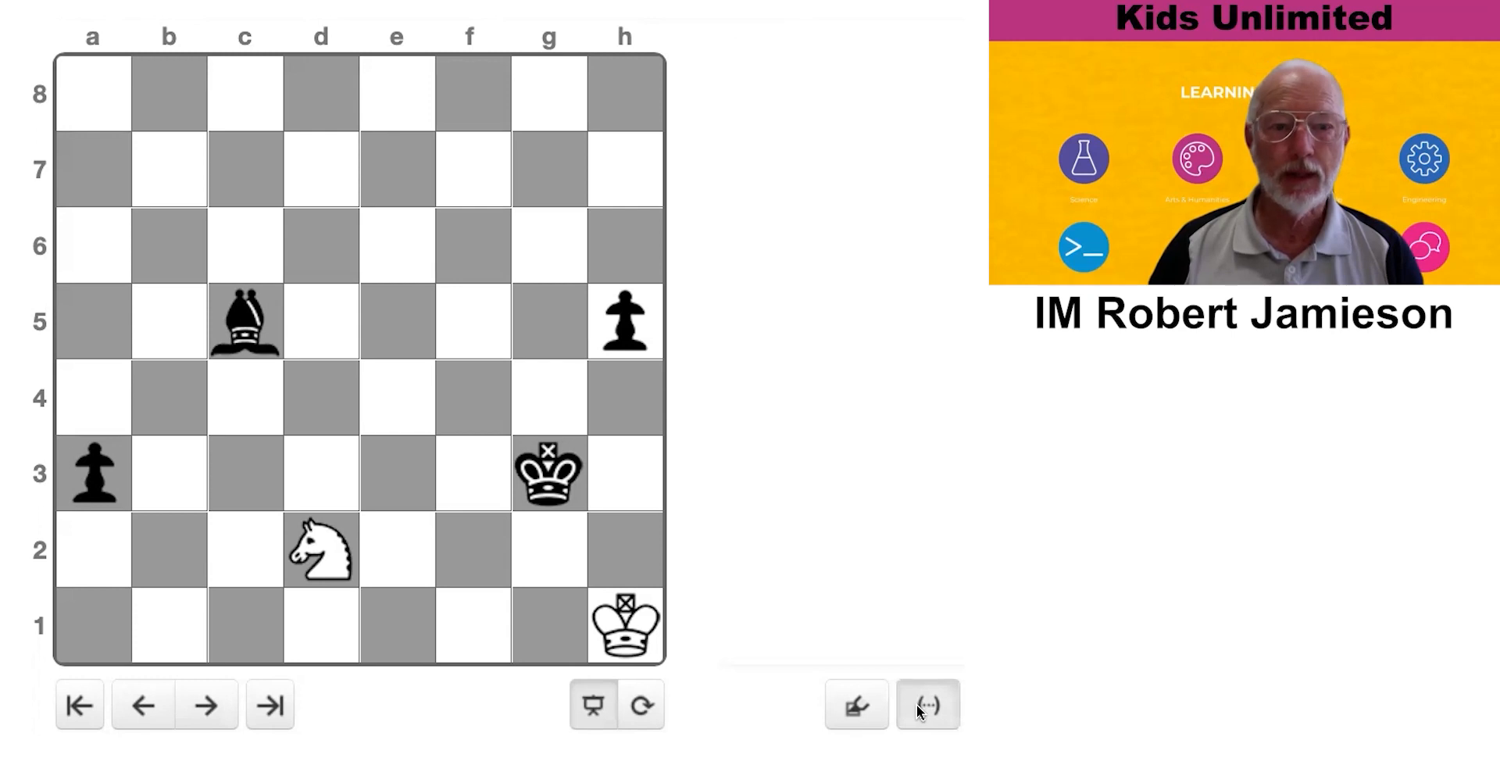
pyautogui.moveTo(926, 703)
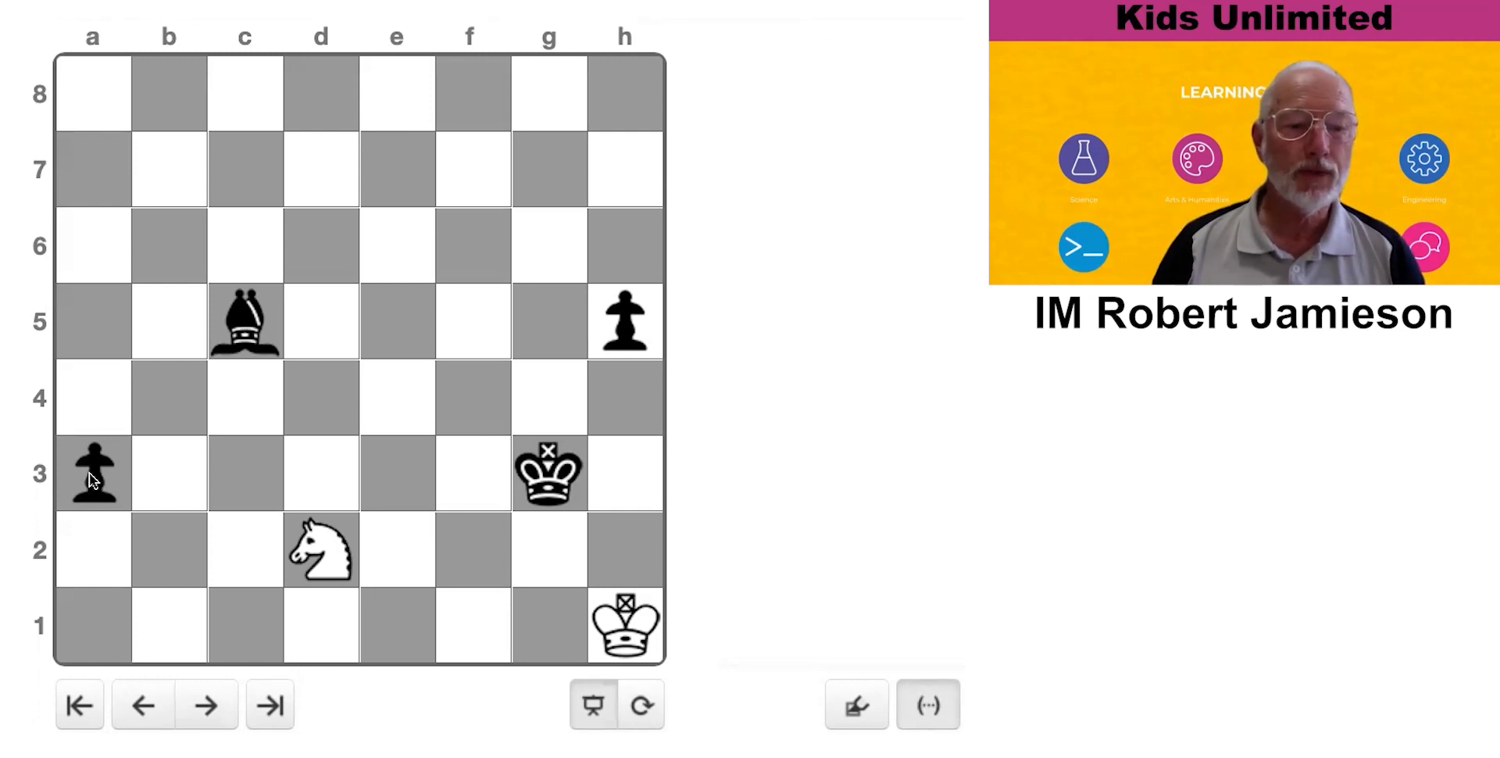
# Probe moves with the a3 pawn, king h1 and bishop c5, then return to the starting position
pyautogui.click(92, 474)
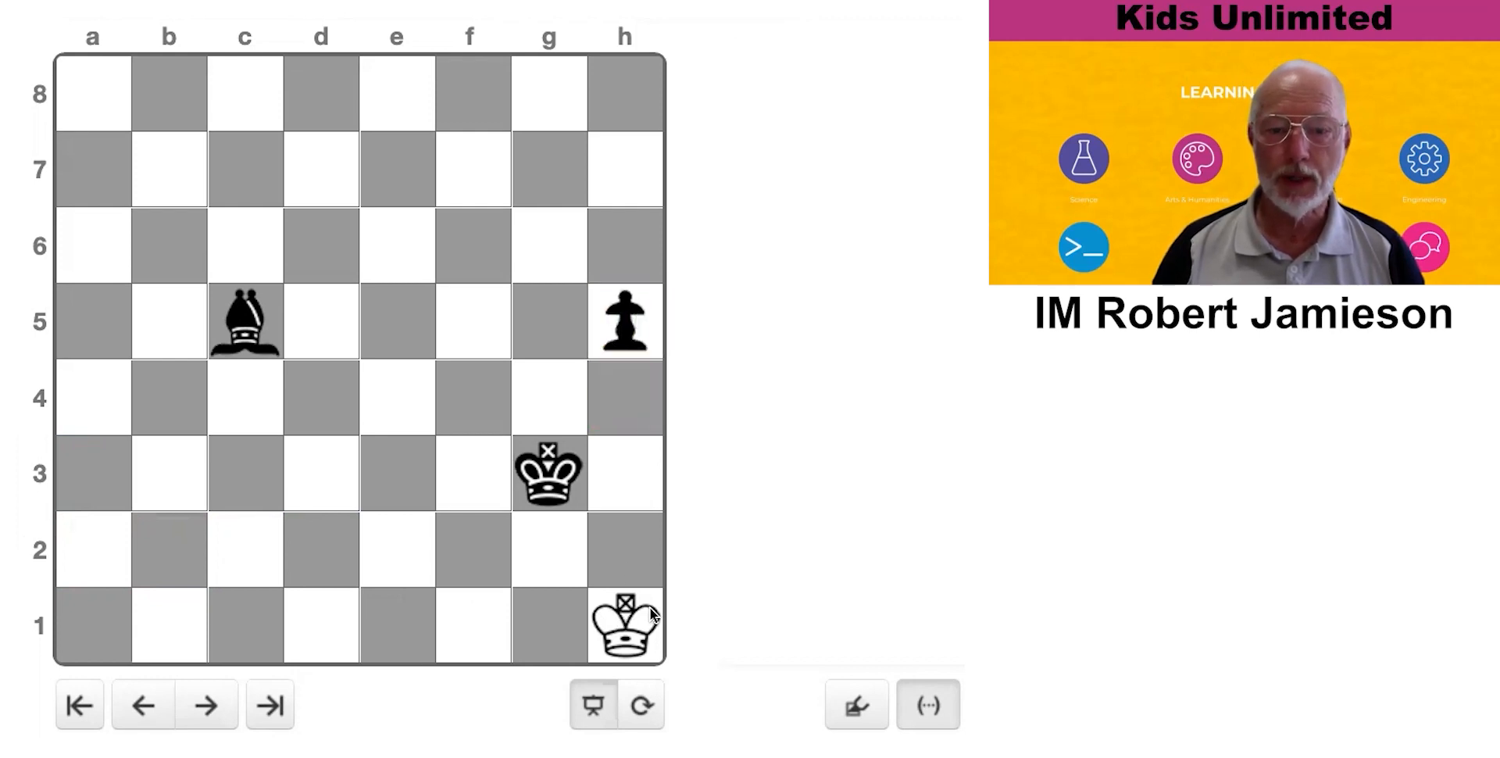
pyautogui.click(623, 624)
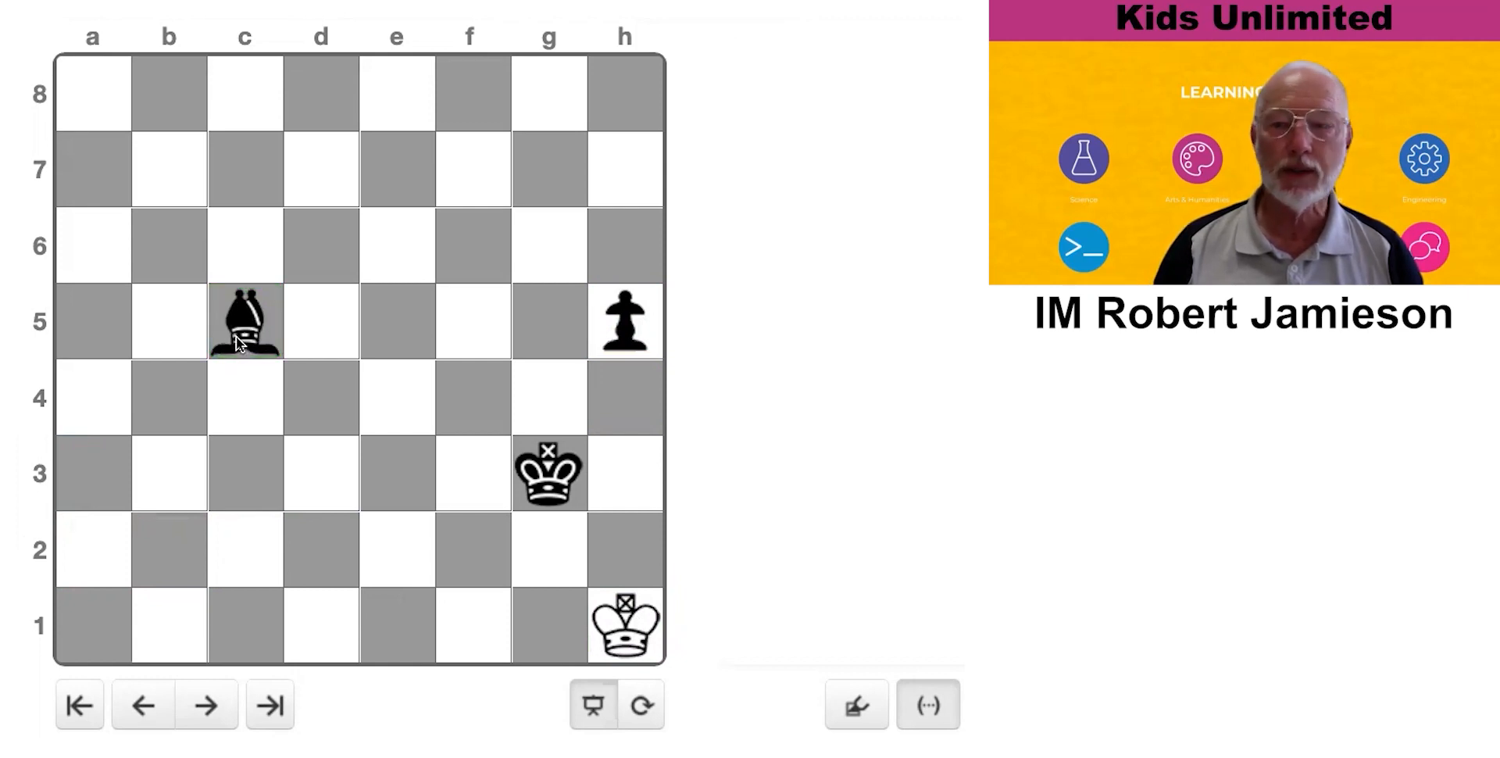
pyautogui.click(78, 704)
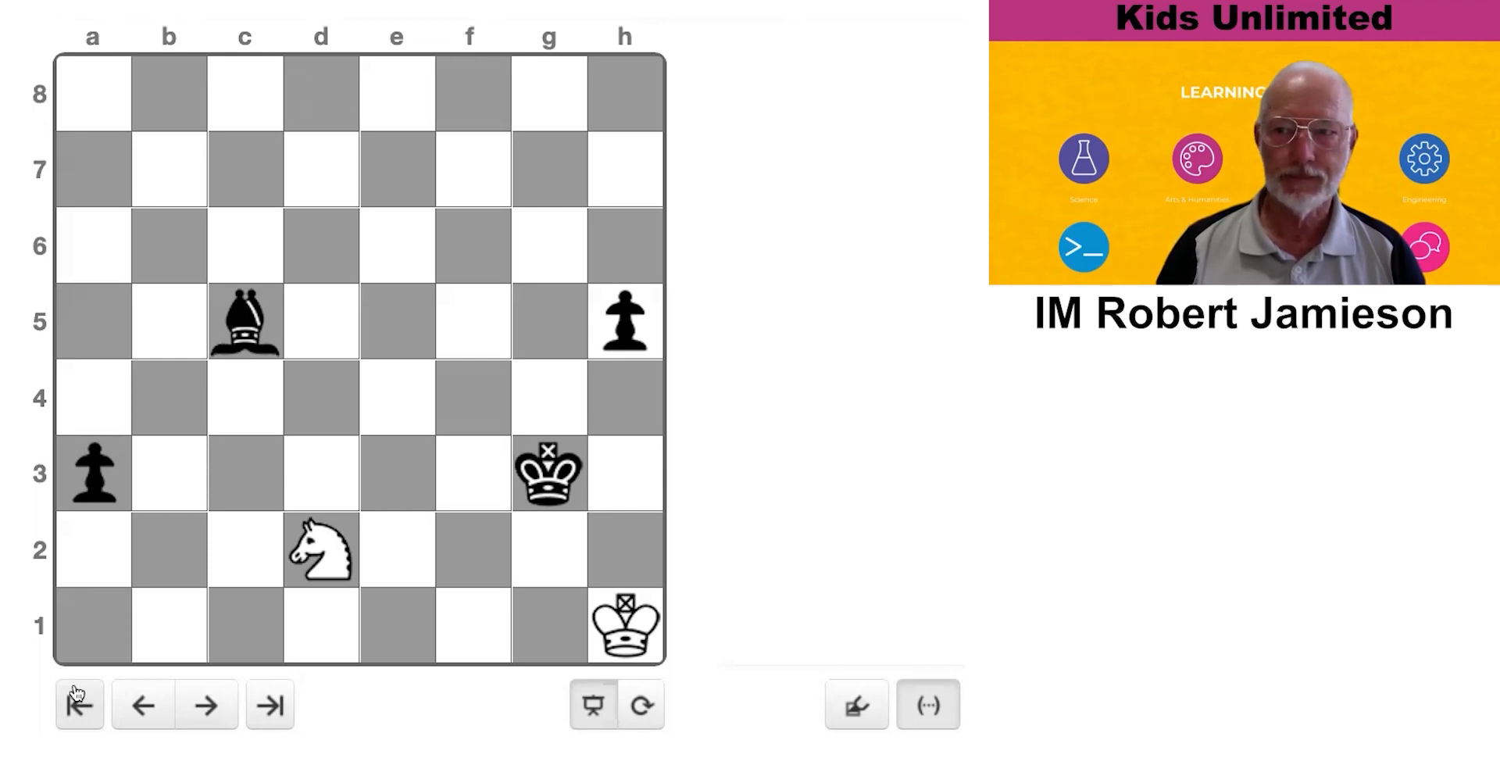
pyautogui.click(926, 704)
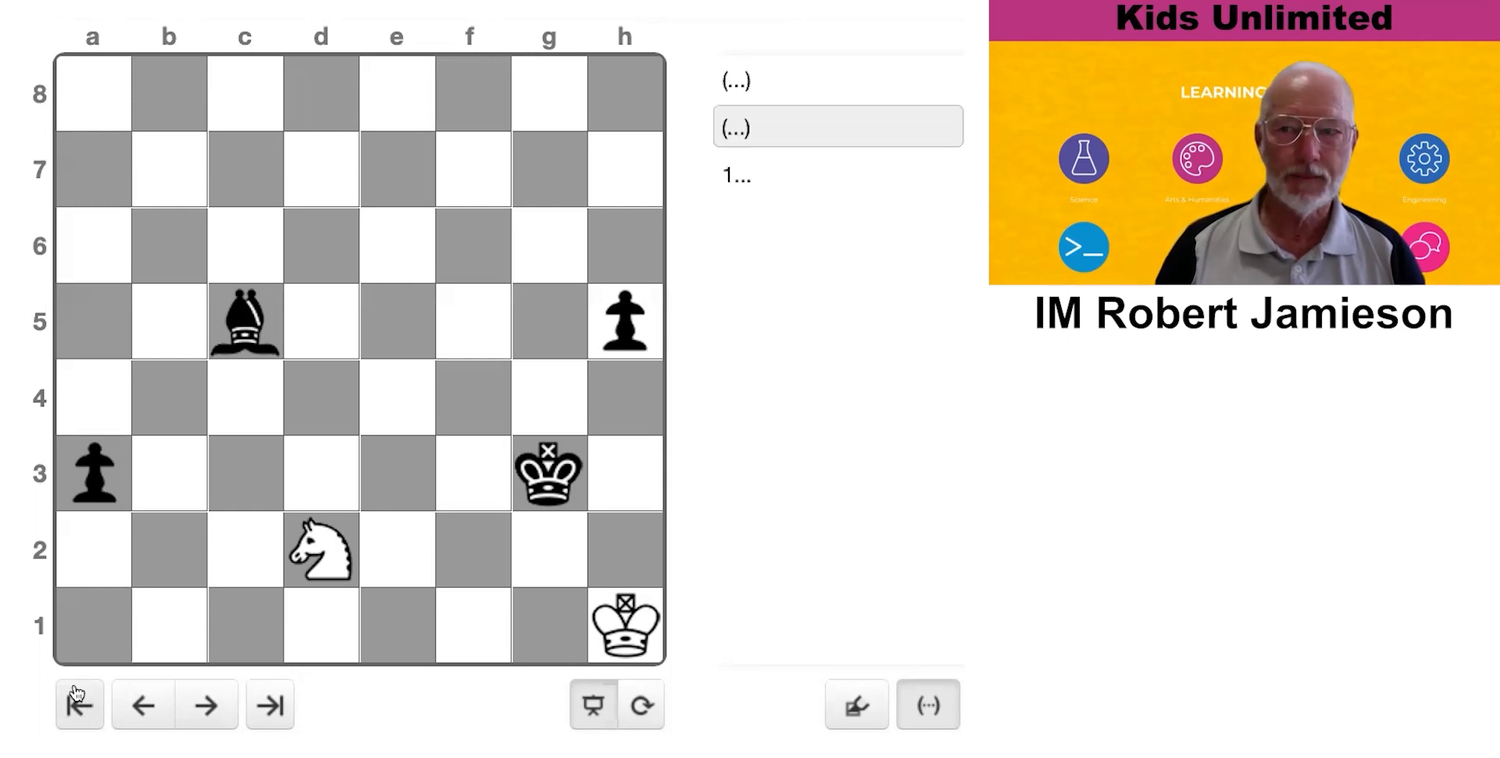
pyautogui.moveTo(433, 546)
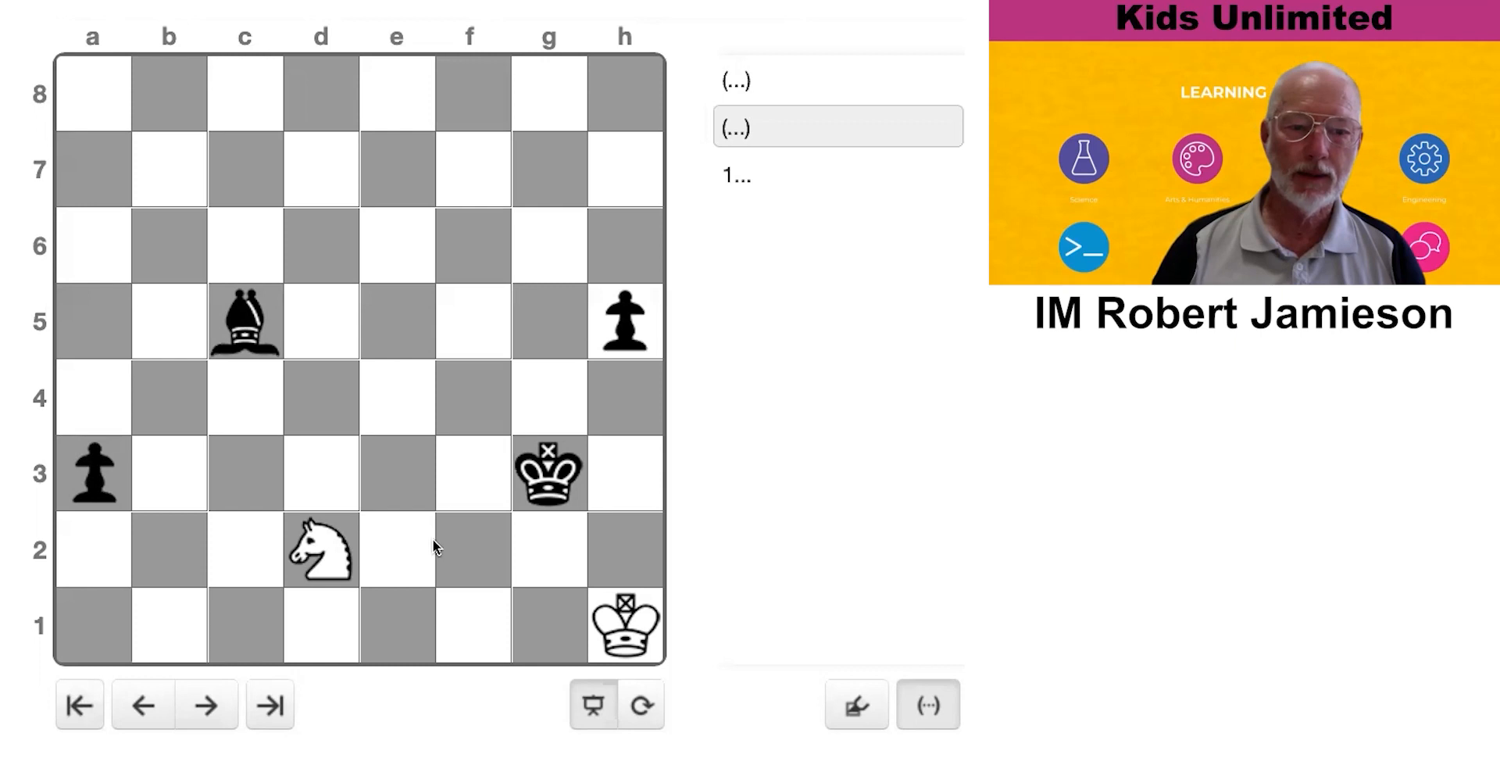
# Play 1.Ne4+ and step the black king out of the check, continuing toward Kf4 vs Kb2, a2
pyautogui.click(320, 550)
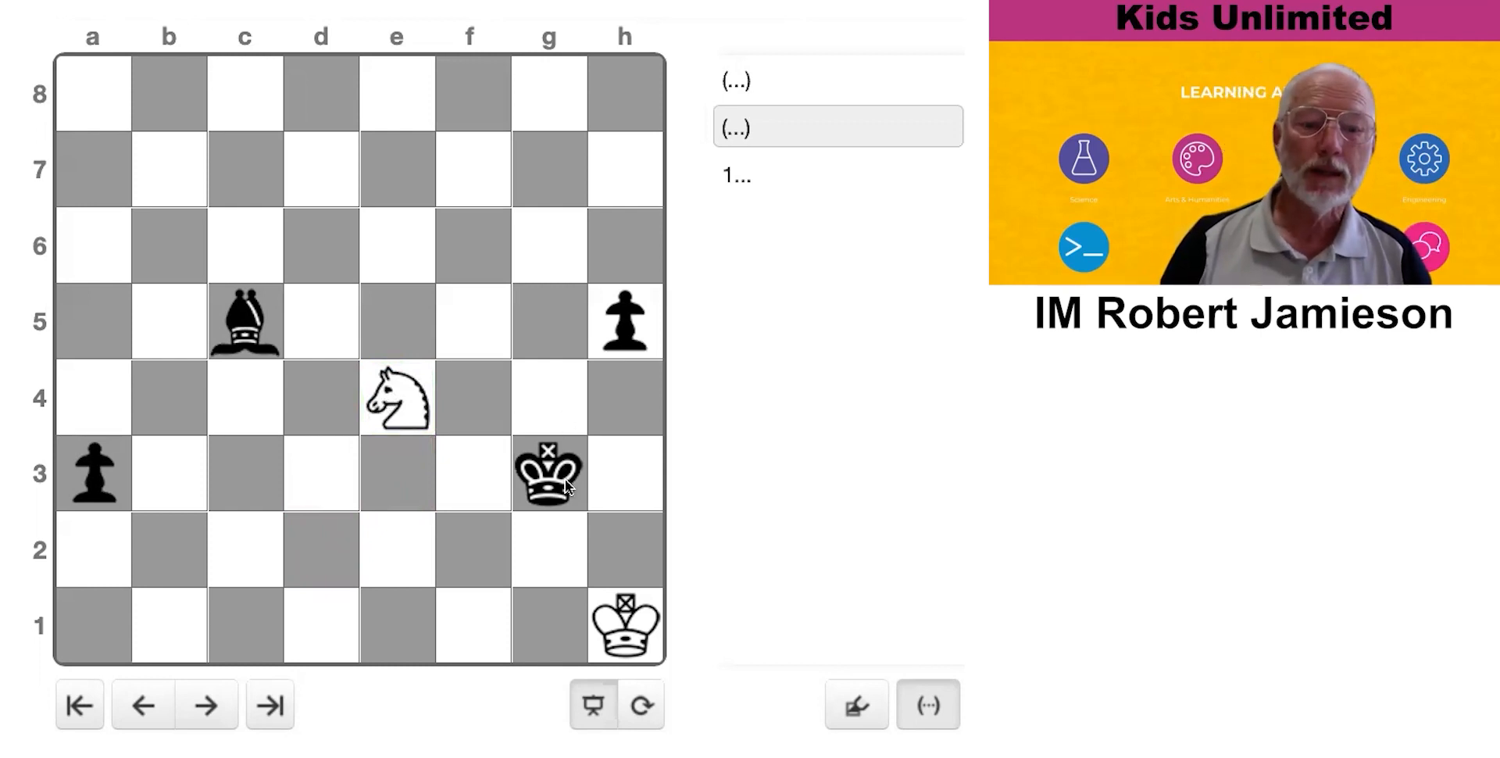
pyautogui.moveTo(548, 473); pyautogui.dragTo(472, 396)
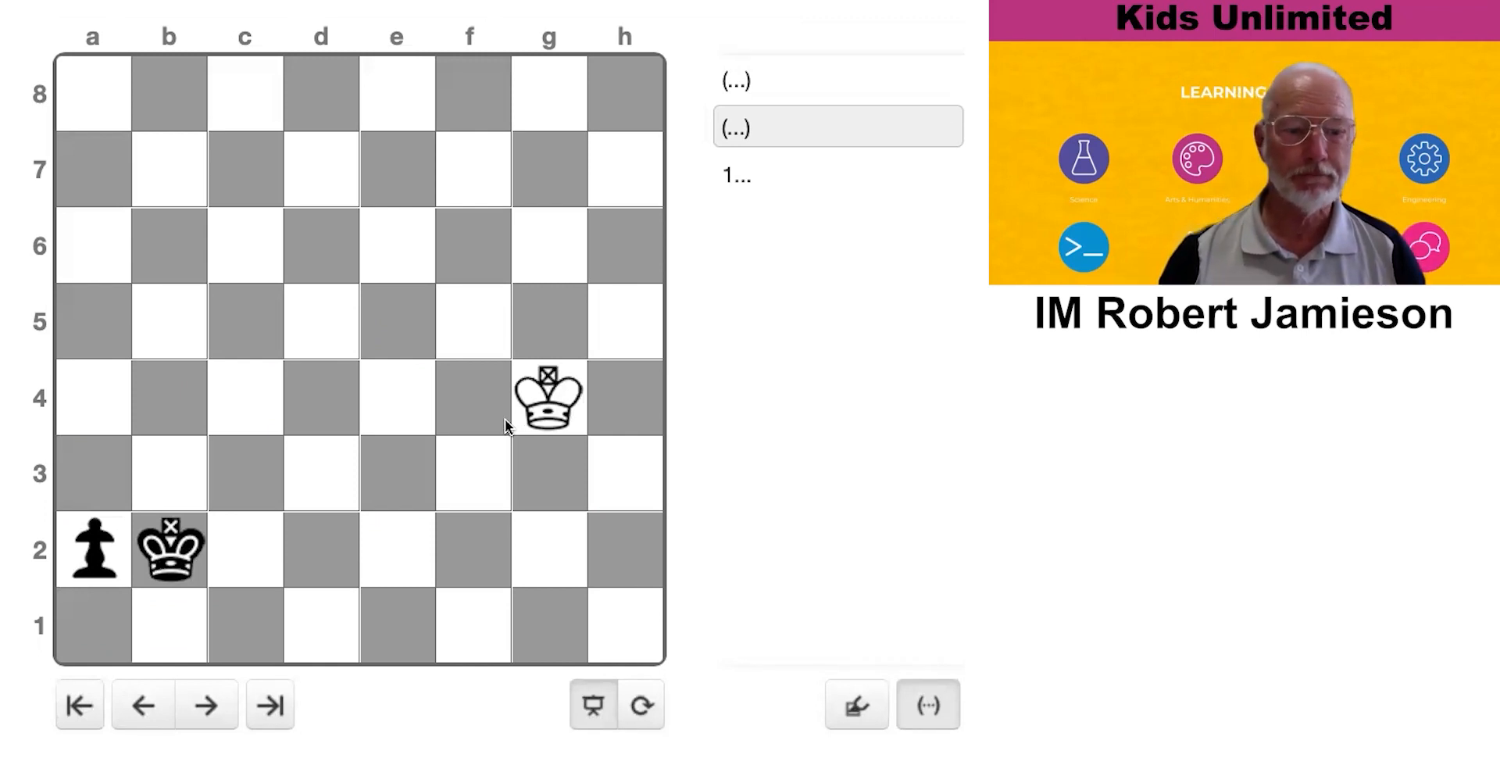
# Jump back to the initial study position with the knight on d2
pyautogui.click(78, 704)
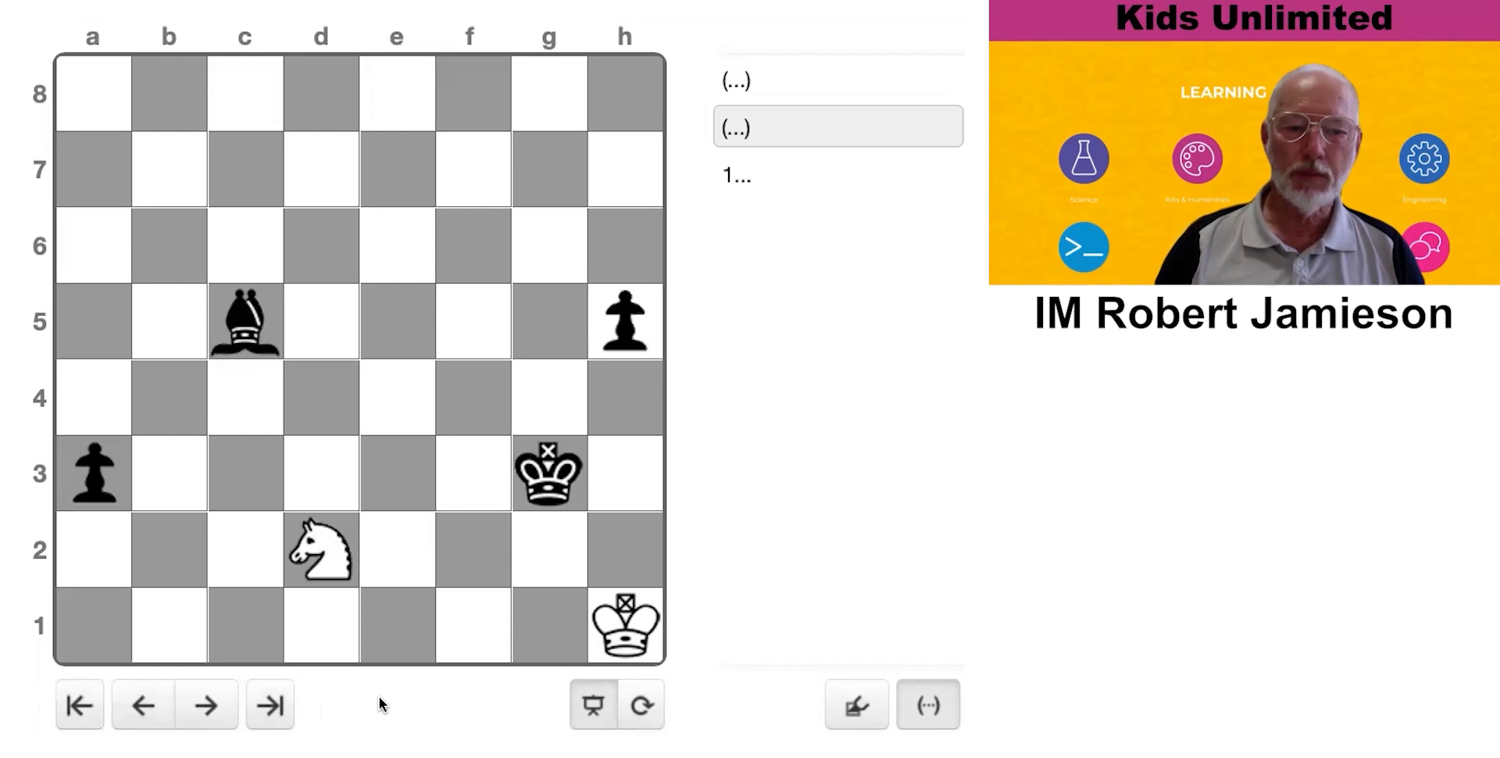
pyautogui.moveTo(381, 623)
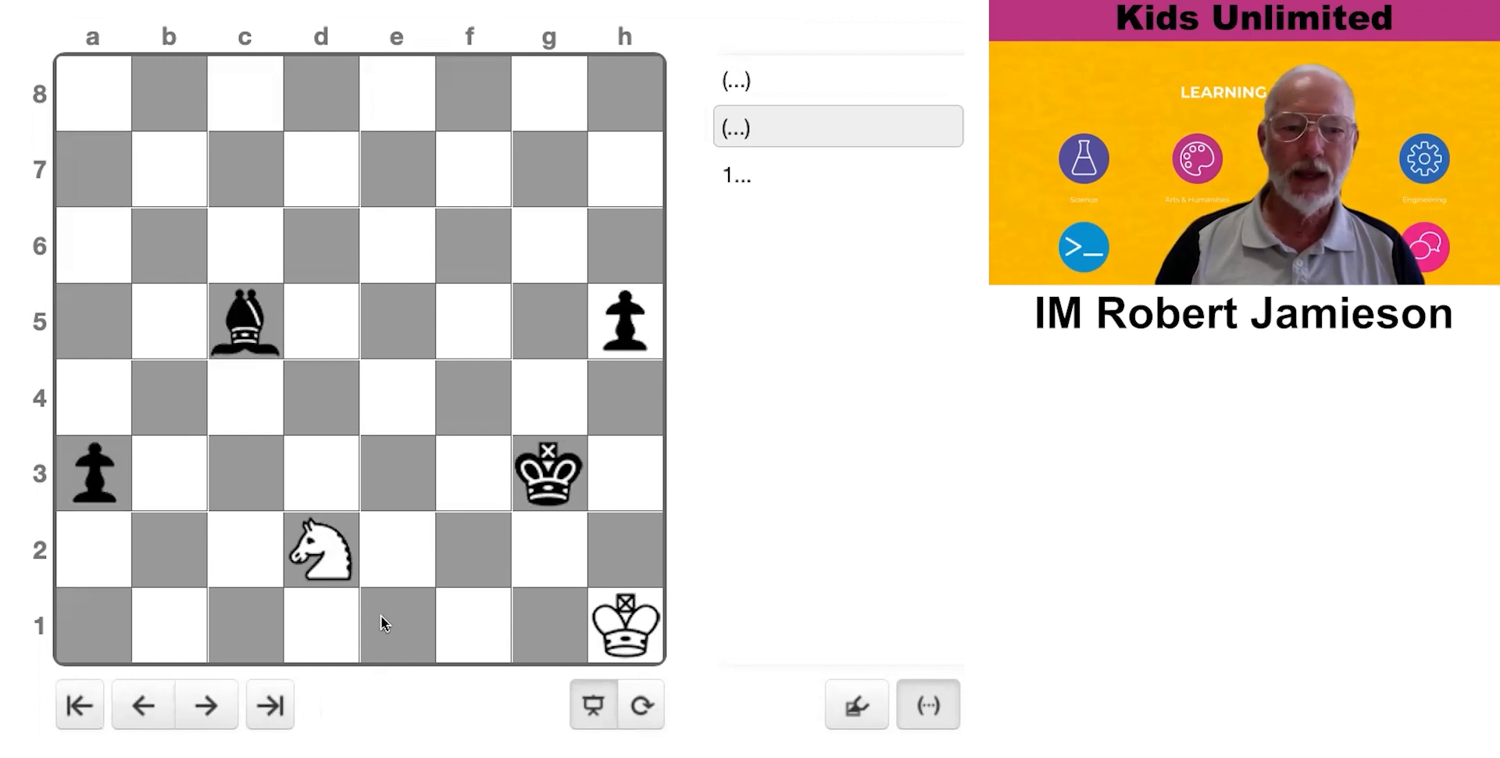
# Play 1.Nb3 a2 2.Nc1, keeping 1.Nb3 as the main line over 1.Ne4+
pyautogui.moveTo(319, 550); pyautogui.dragTo(169, 471)
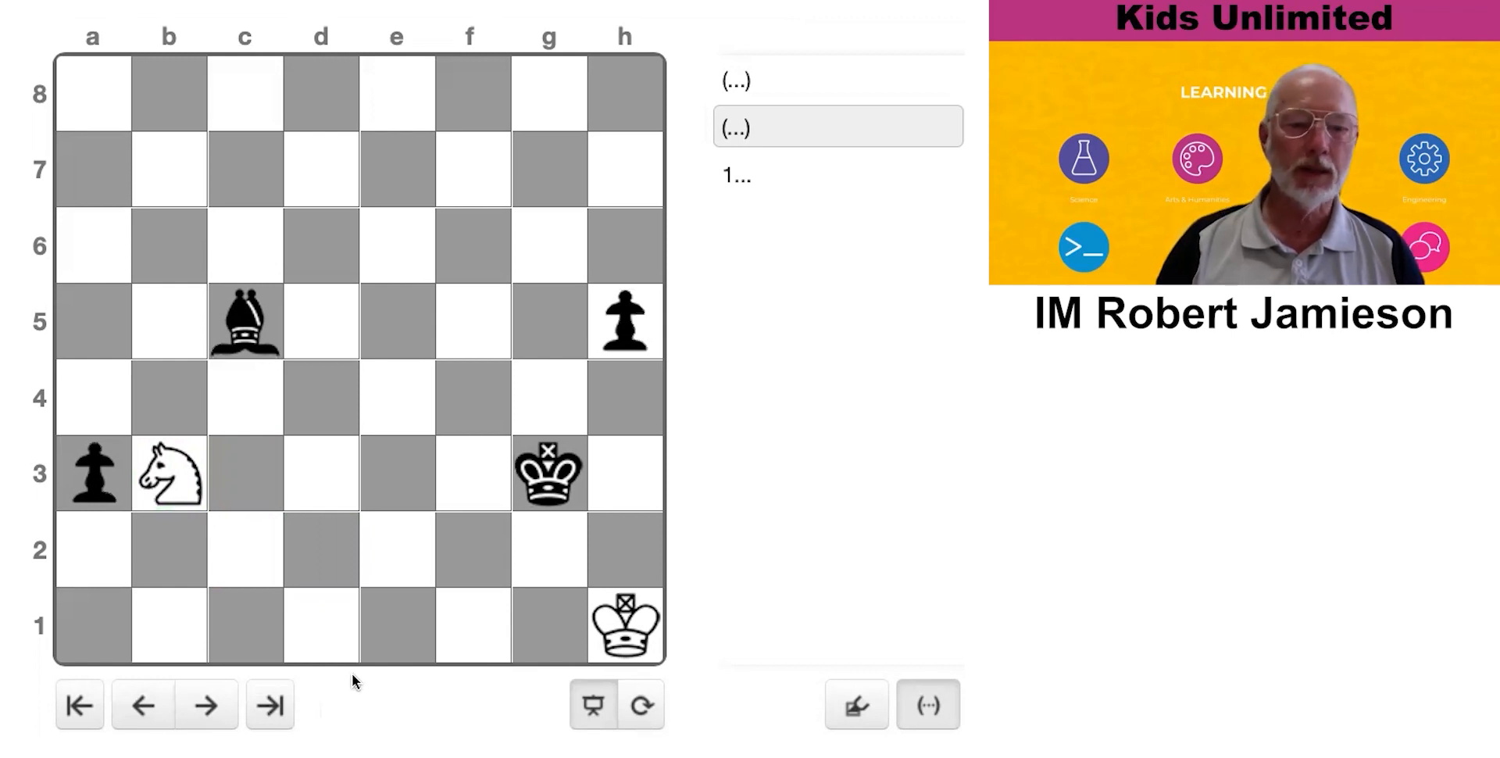
pyautogui.moveTo(202, 646)
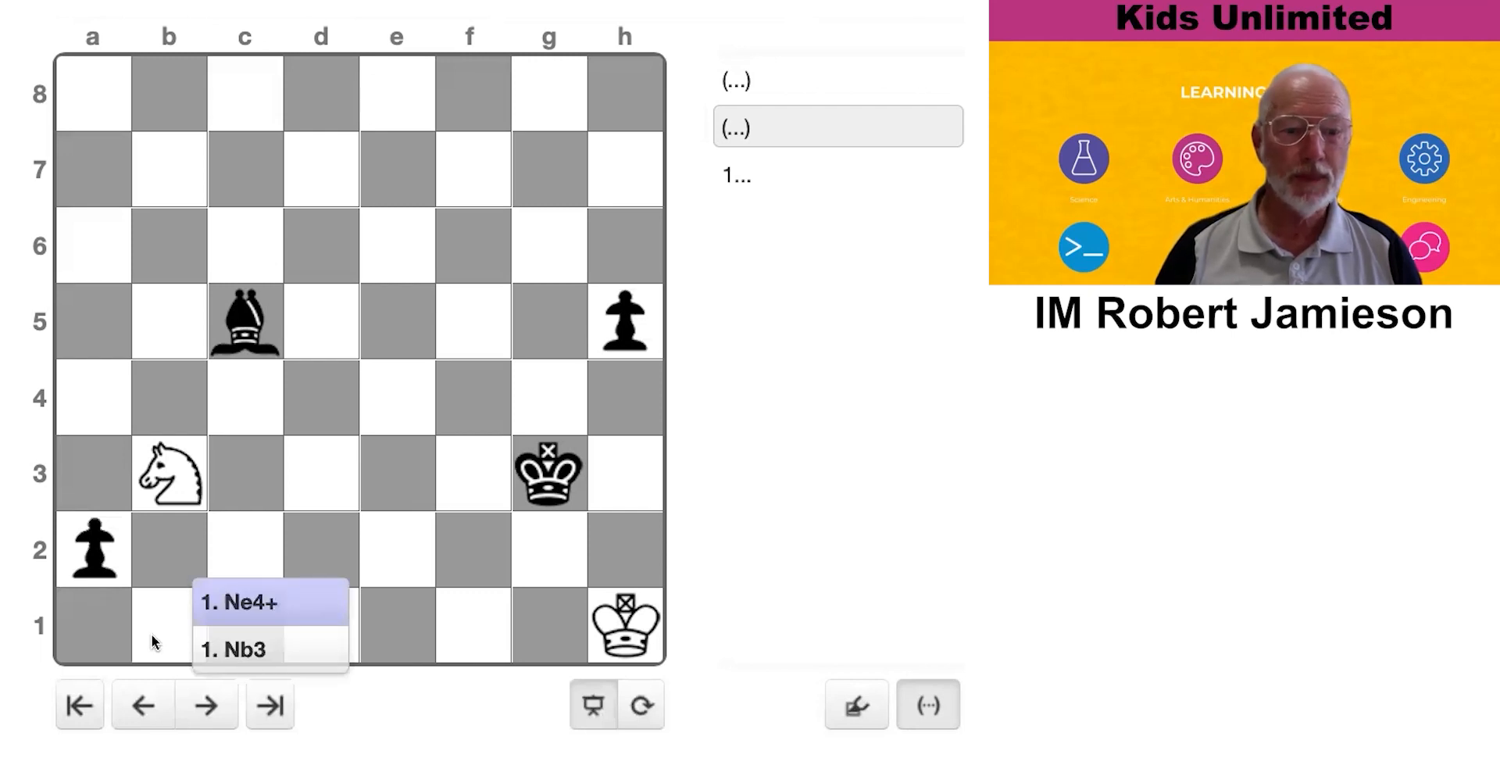
pyautogui.click(233, 648)
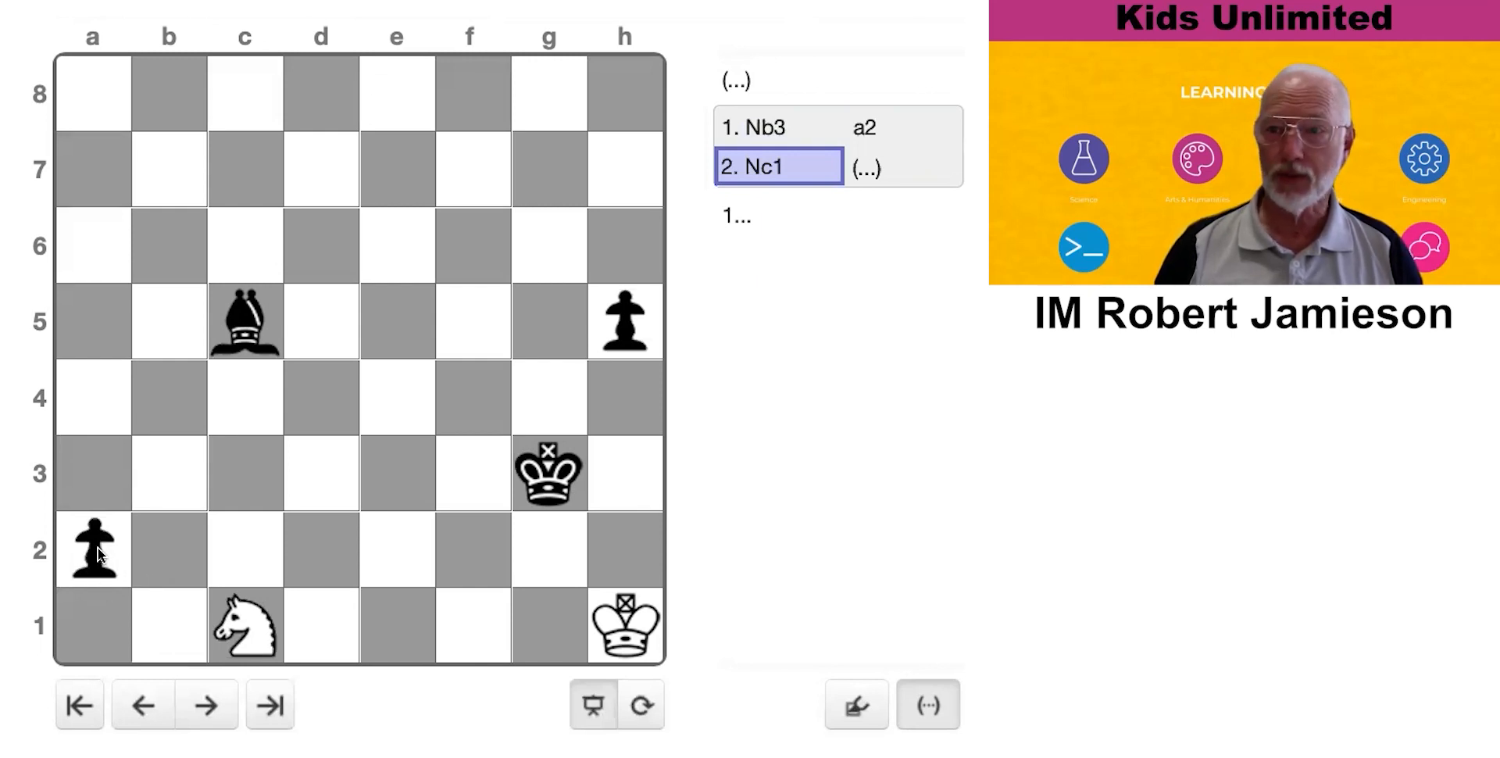
# Underpromote the a2 pawn to a knight on a1 and answer with 3.Nb3
pyautogui.click(92, 550)
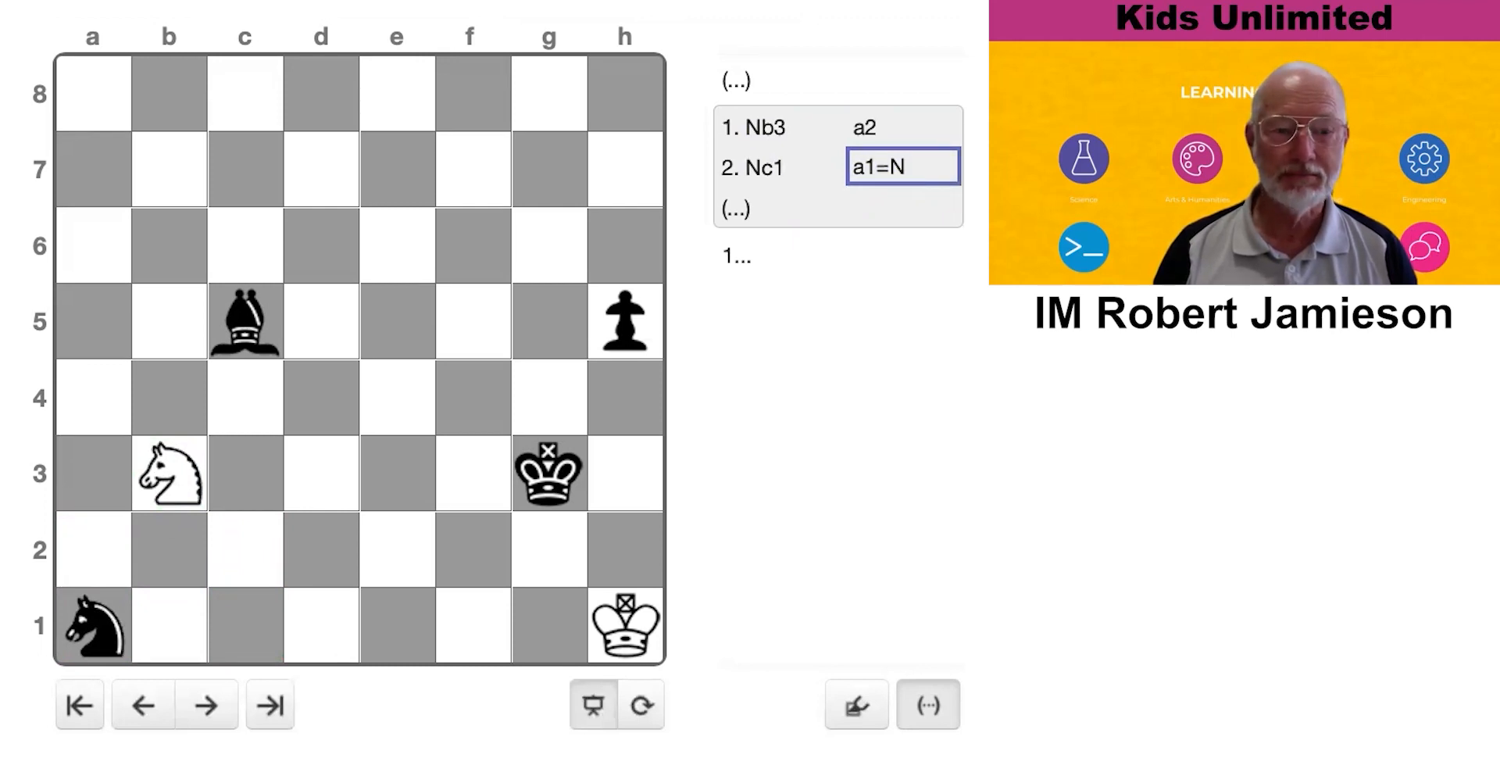
pyautogui.click(244, 320)
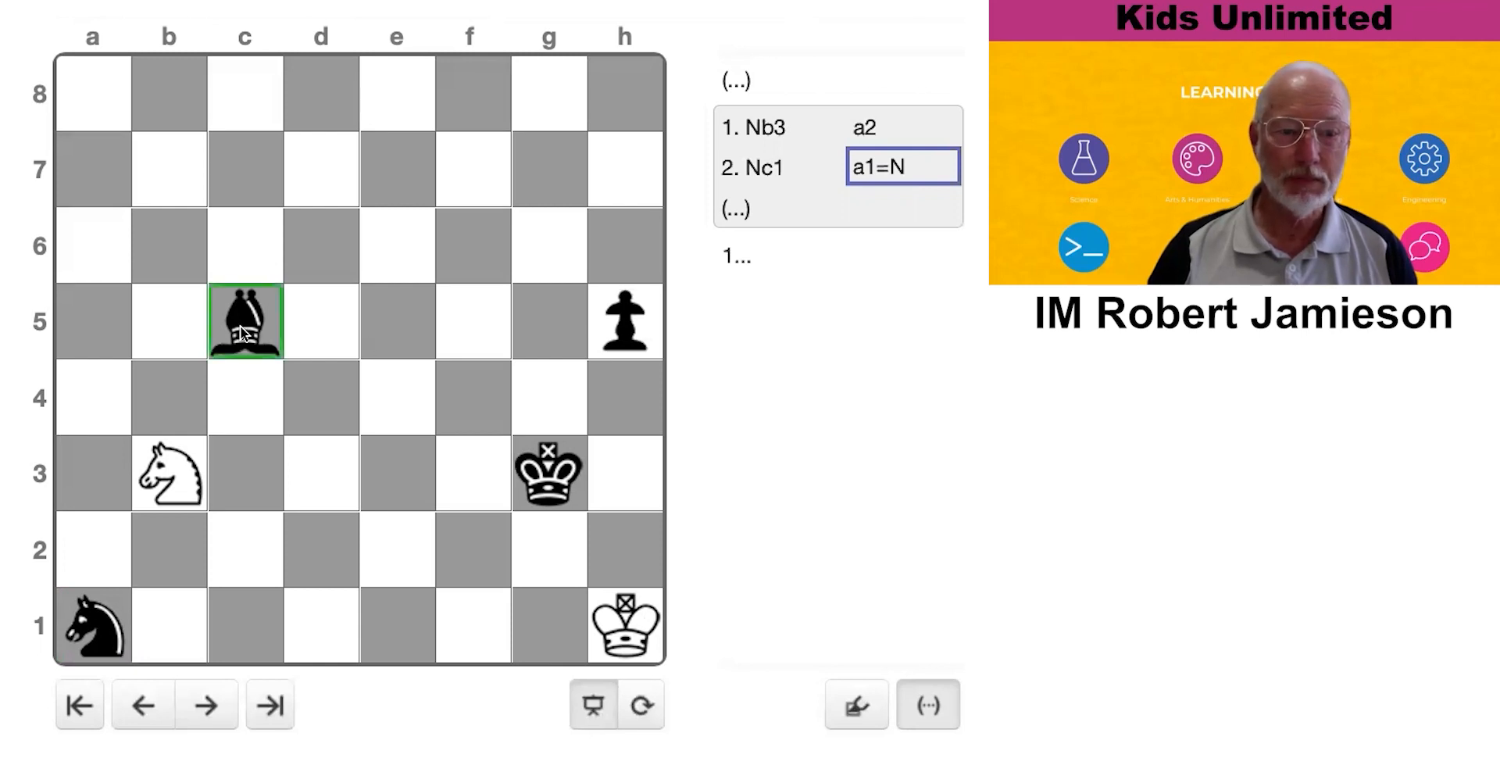